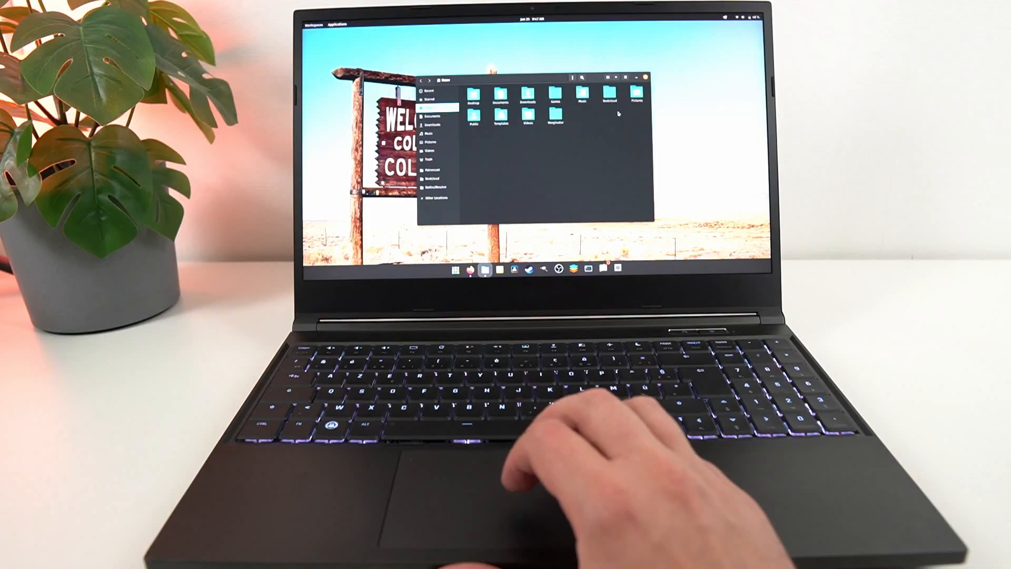
Launch Firefox from the dock to show a full-screen new tab
left_click(470, 270)
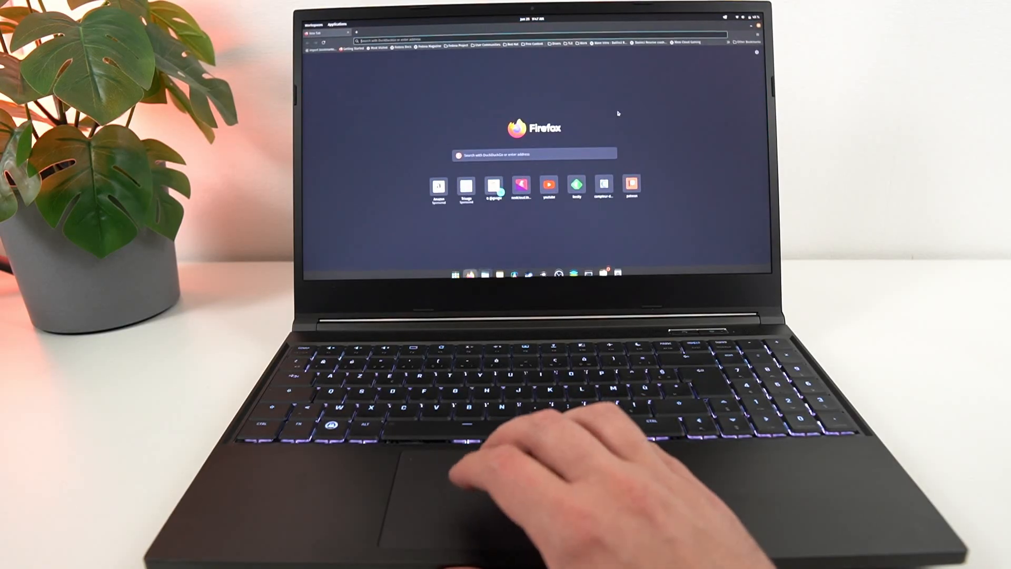